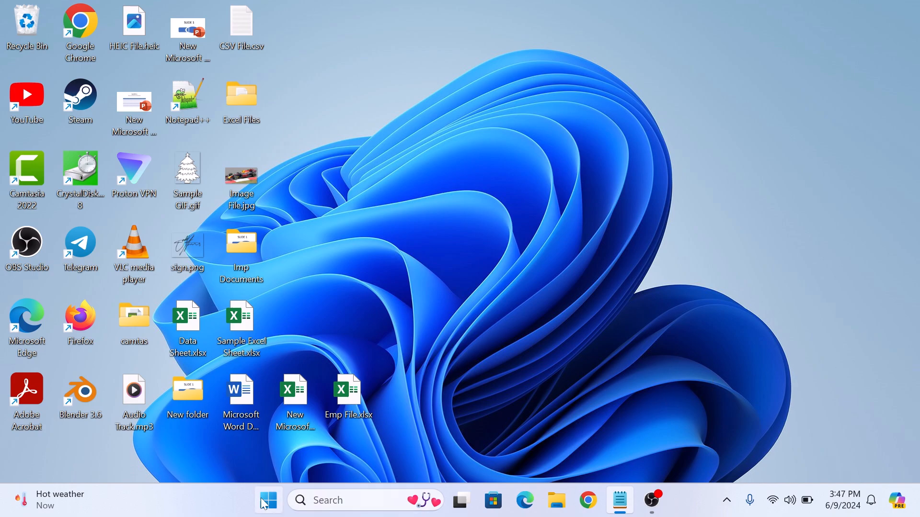
- Launch the Settings app from the Start menu's pinned apps
{"action": "left_click", "coordinate": [269, 500]}
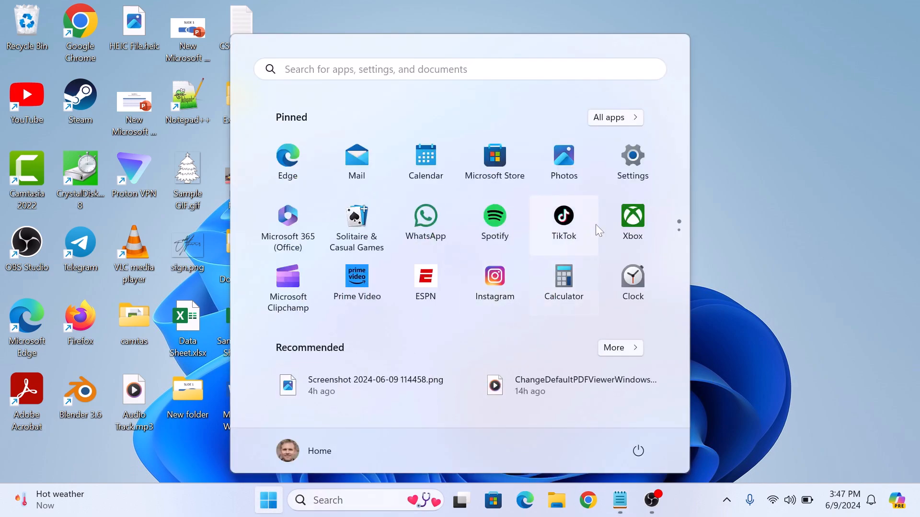
{"action": "left_click", "coordinate": [631, 155]}
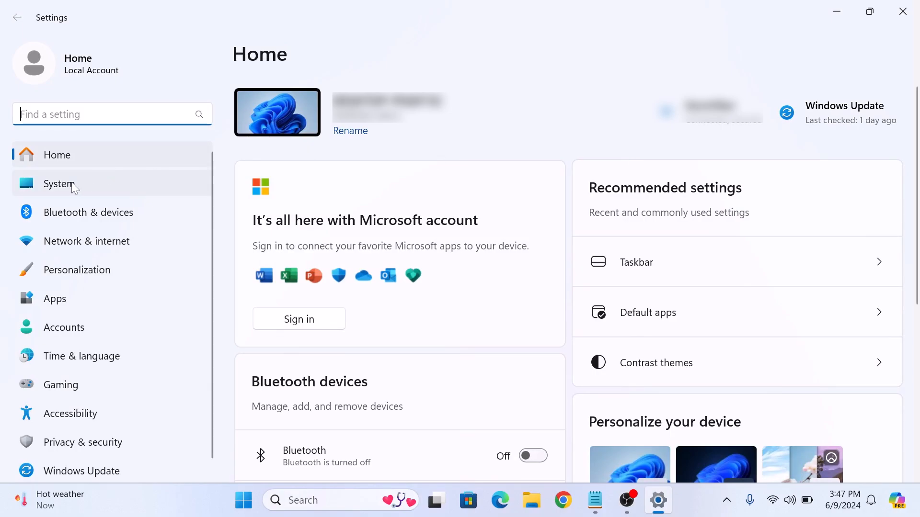
- Go to System > System Components and open Game Bar's three-dot options menu
{"action": "left_click", "coordinate": [58, 184]}
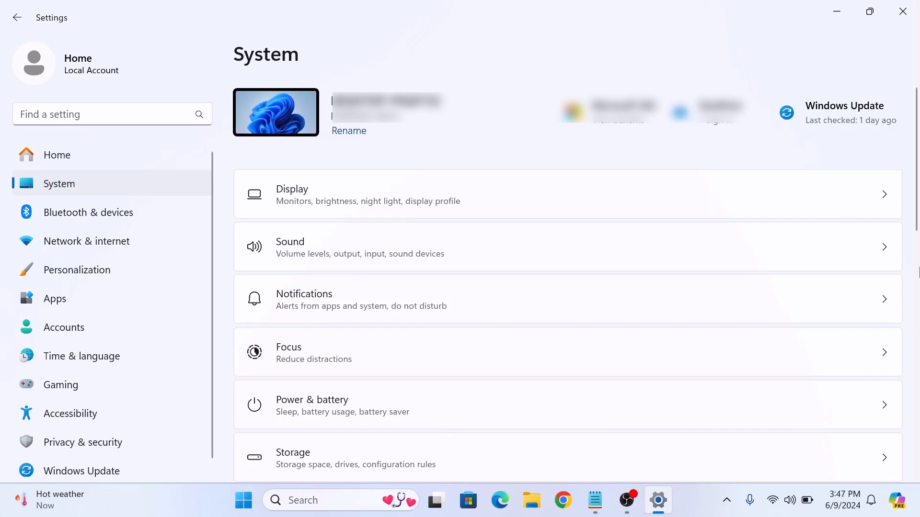
{"action": "scroll", "scroll_direction": "down", "scroll_amount": 3}
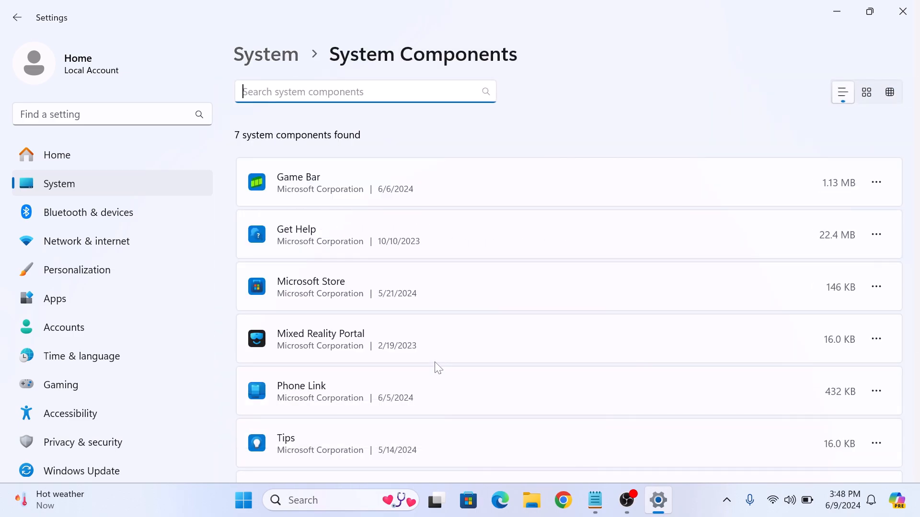
{"action": "mouse_move", "coordinate": [512, 191]}
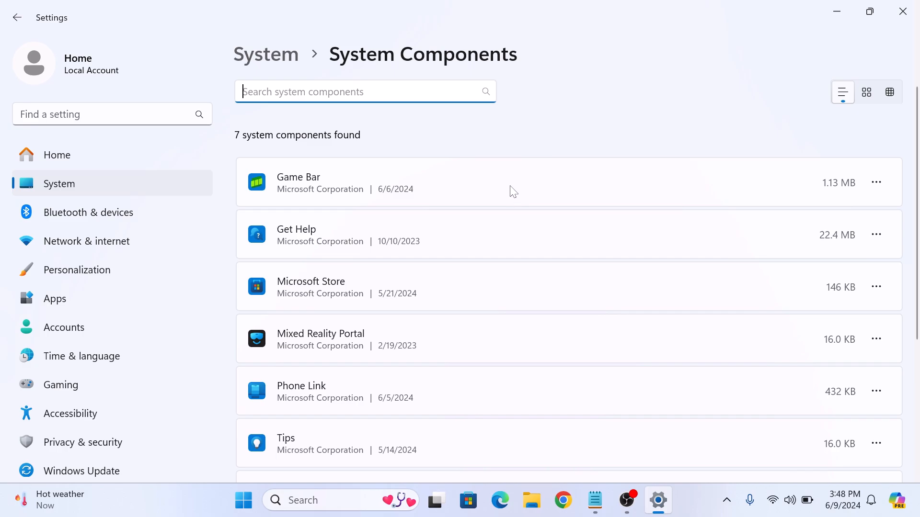
{"action": "mouse_move", "coordinate": [875, 183]}
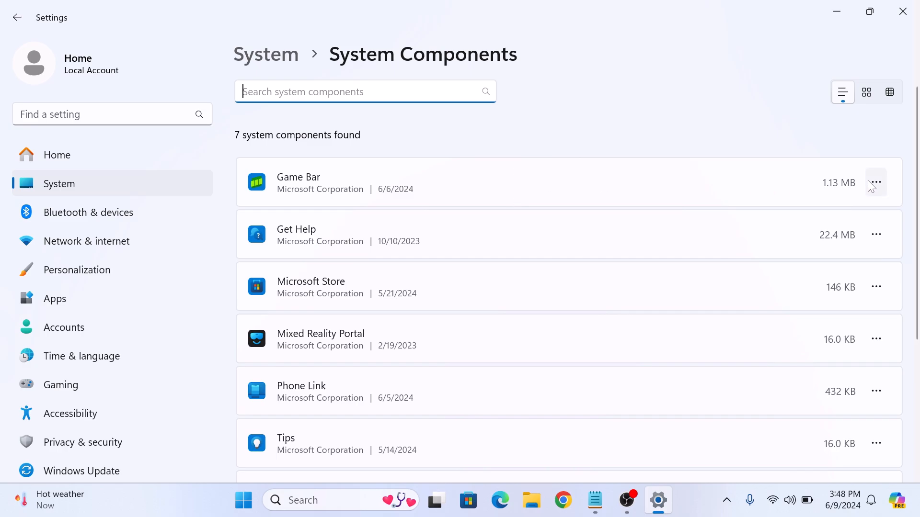
{"action": "left_click", "coordinate": [875, 182]}
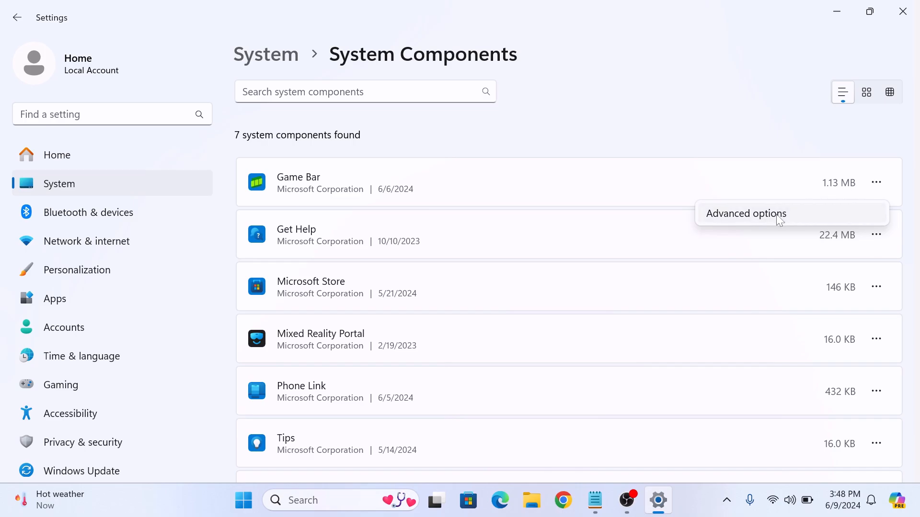
- In Game Bar's Advanced options, set 'Let this component run in background' to Never
{"action": "left_click", "coordinate": [745, 214]}
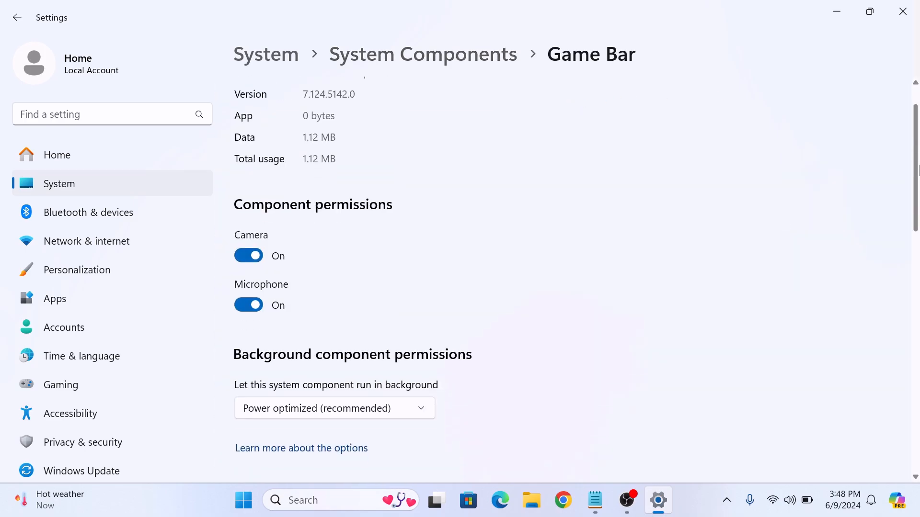
{"action": "scroll", "scroll_direction": "down", "scroll_amount": 3}
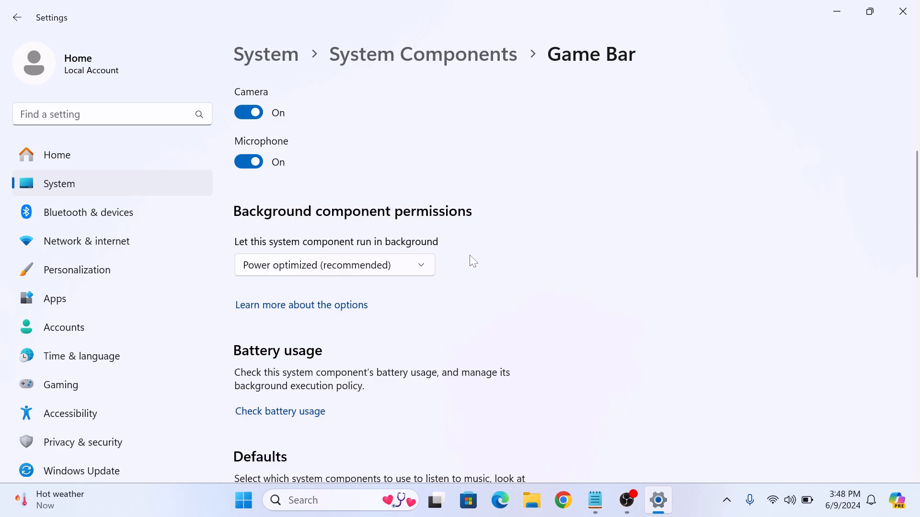
{"action": "left_click", "coordinate": [333, 264]}
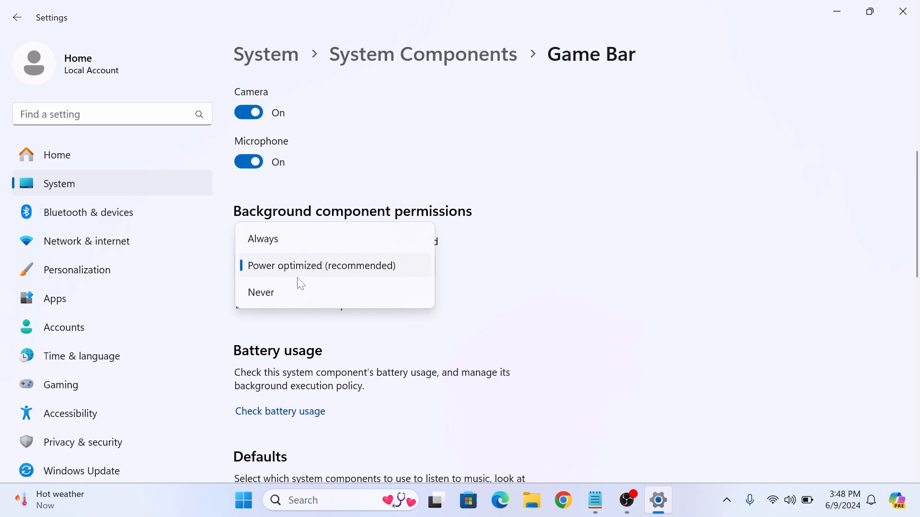
{"action": "left_click", "coordinate": [261, 292]}
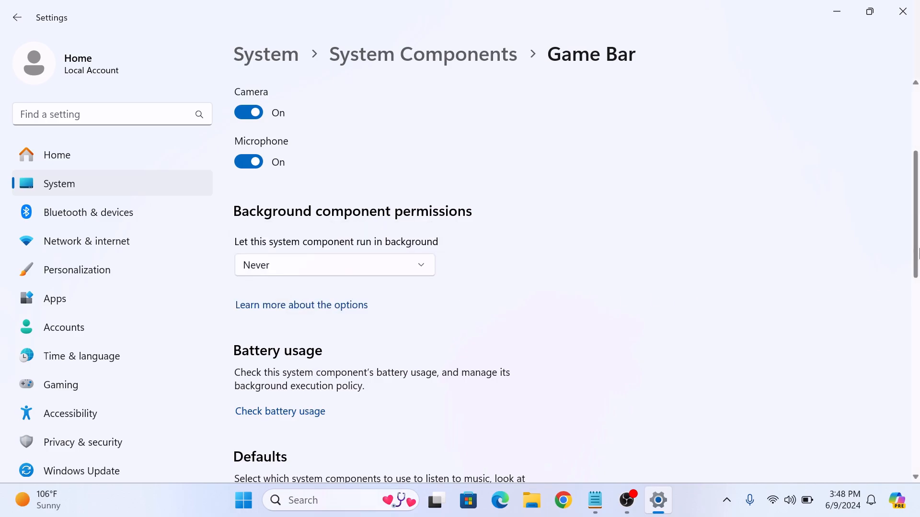
{"action": "scroll", "scroll_direction": "down", "scroll_amount": 3}
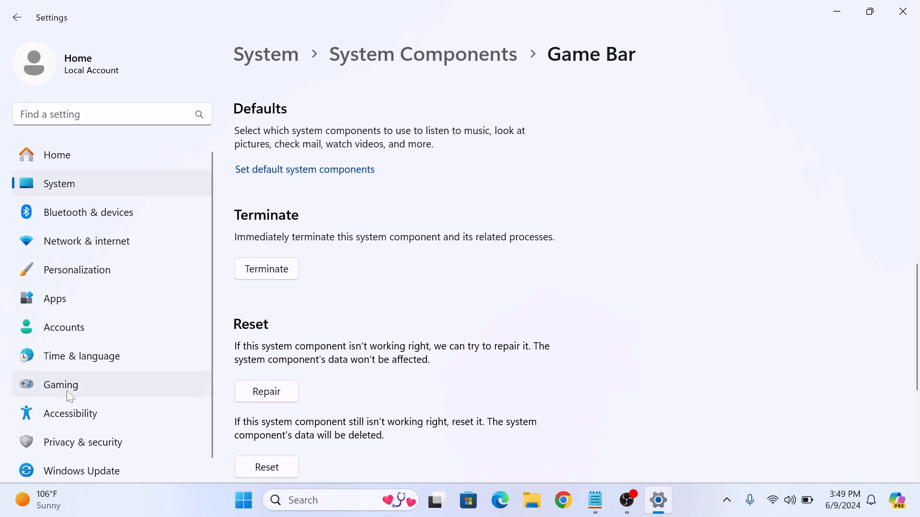
- Under Gaming > Game Bar, turn off 'Allow your controller to open Game Bar'
{"action": "left_click", "coordinate": [61, 385]}
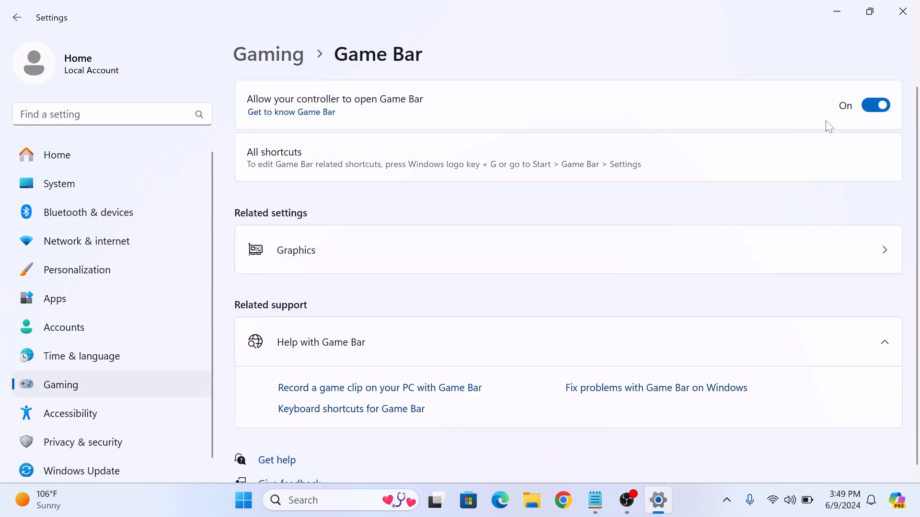
{"action": "mouse_move", "coordinate": [571, 130]}
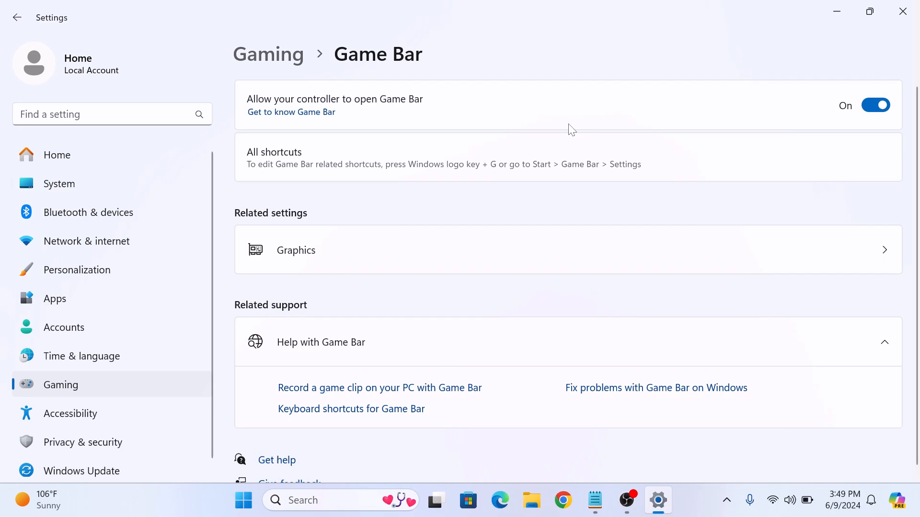
{"action": "mouse_move", "coordinate": [675, 122]}
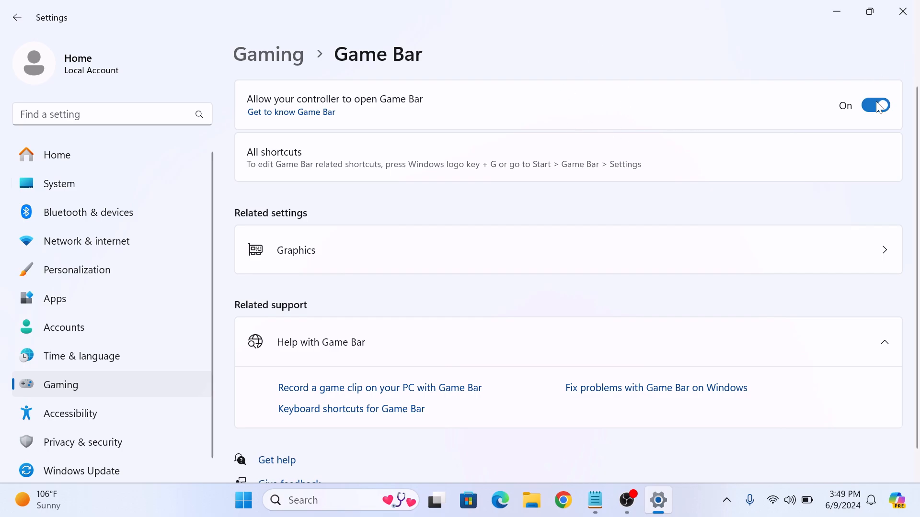
{"action": "left_click", "coordinate": [874, 105]}
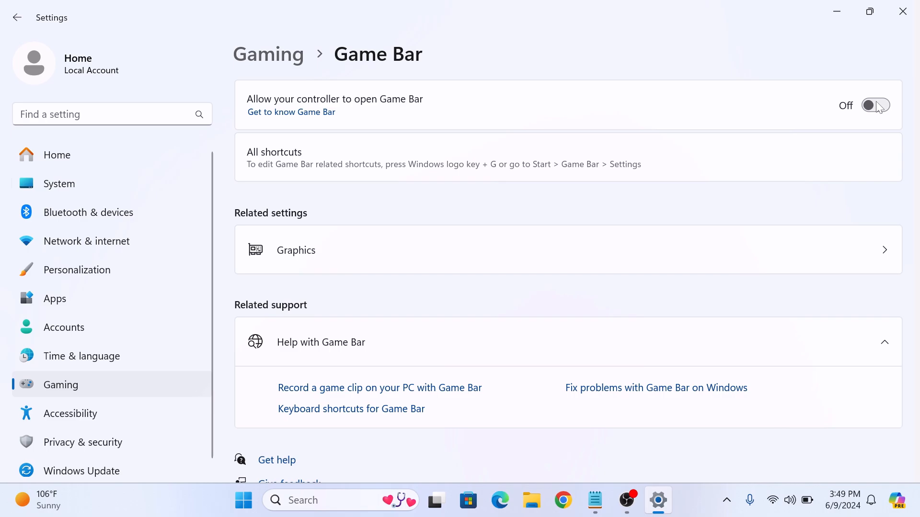